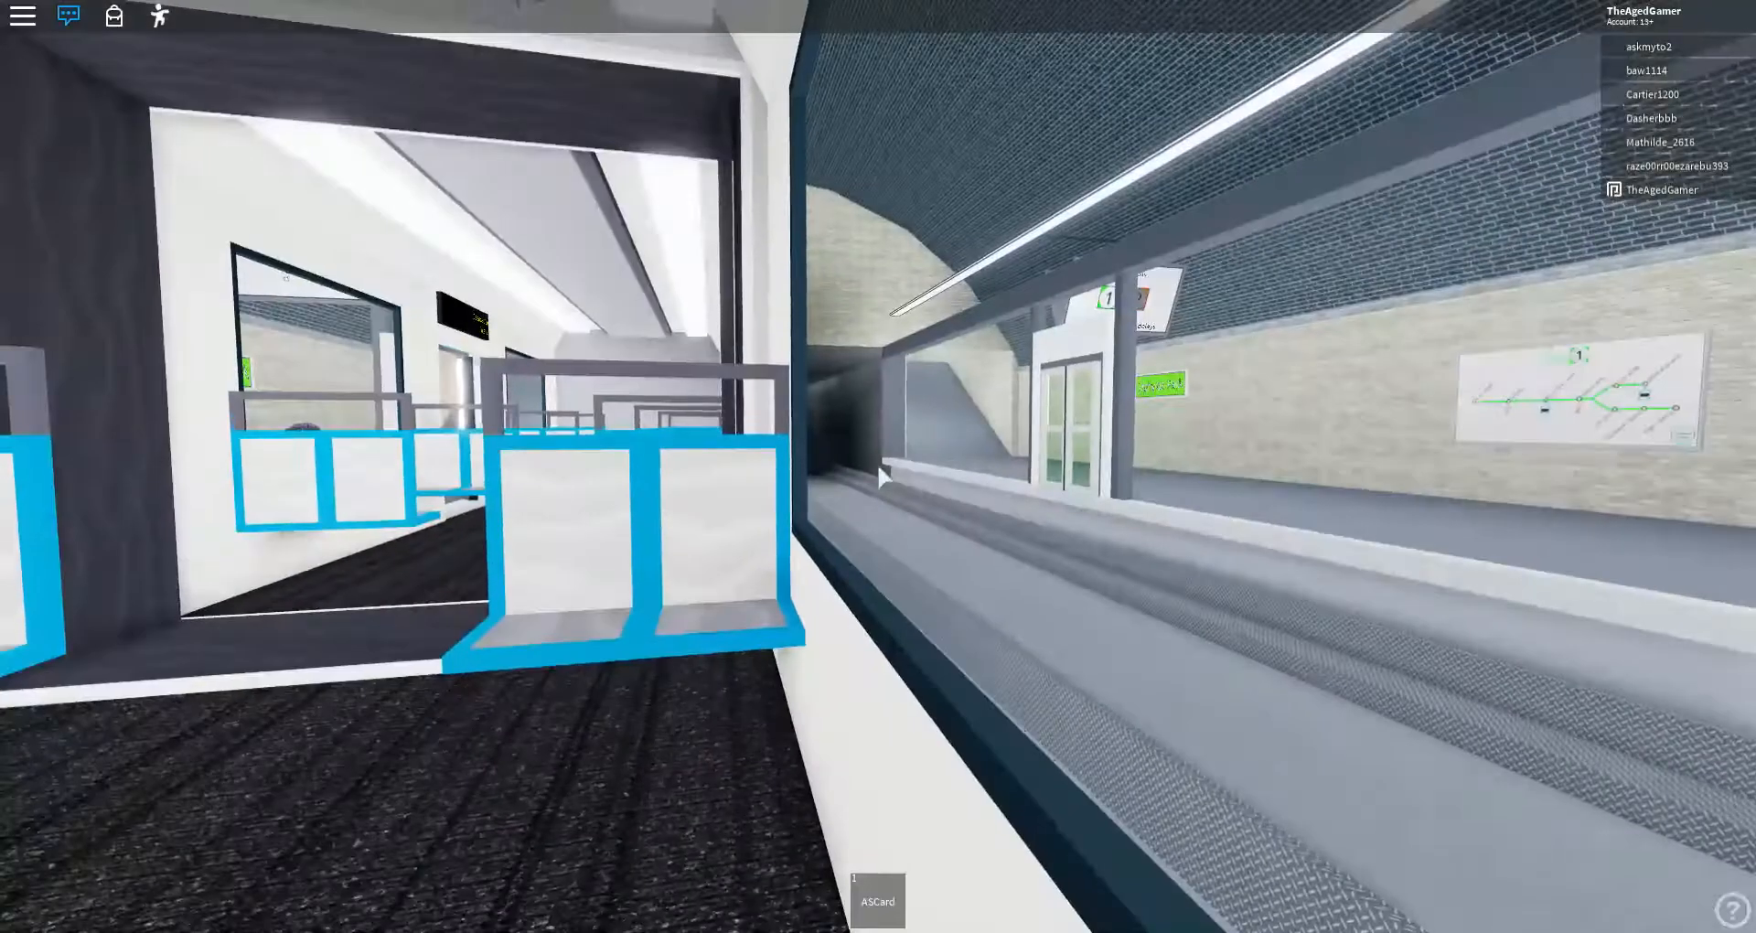
{"action": "type", "text": "Making"}
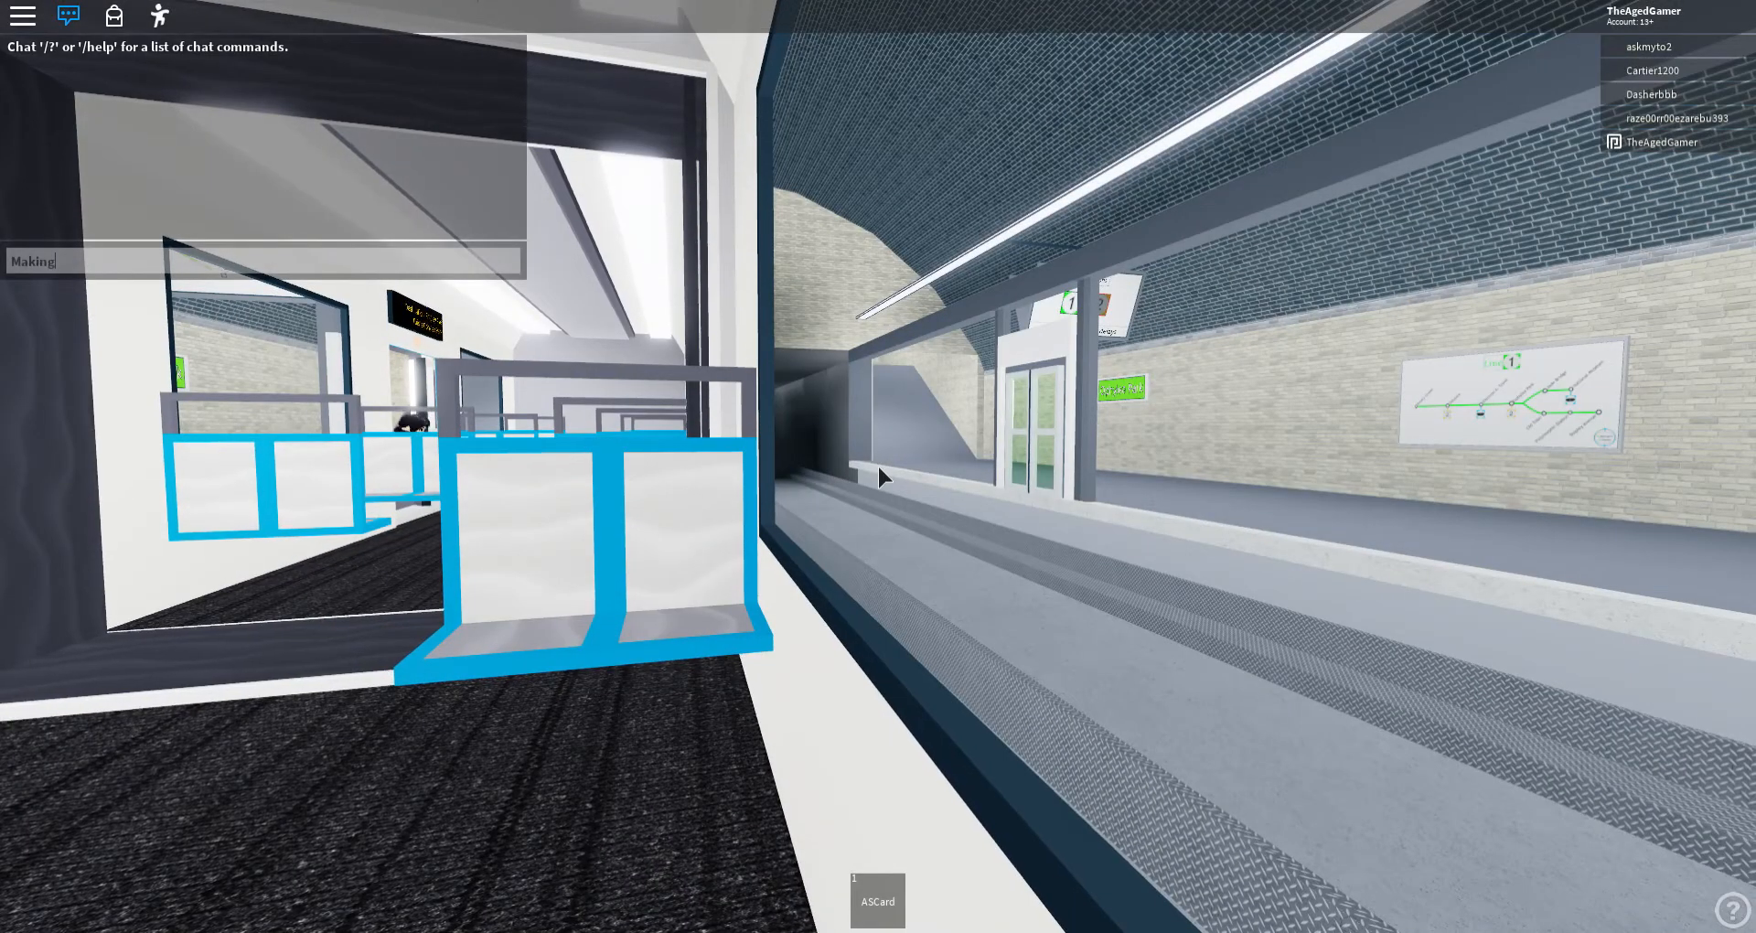